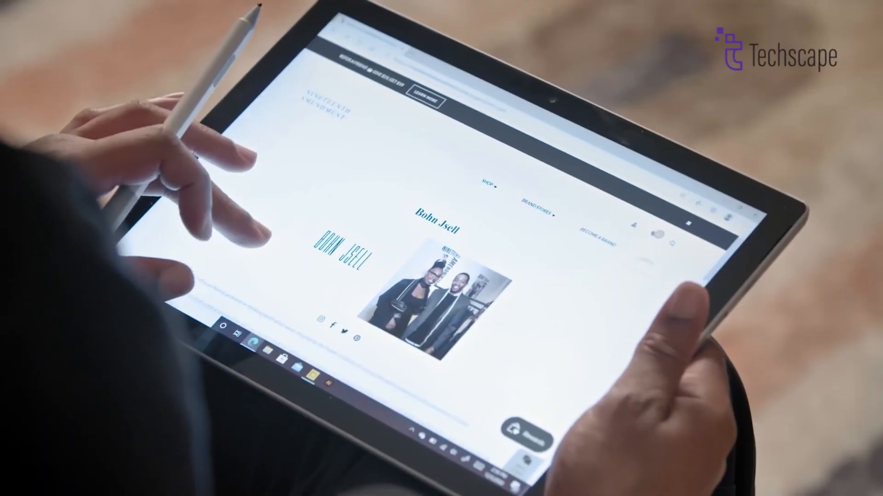
scroll("down", 3)
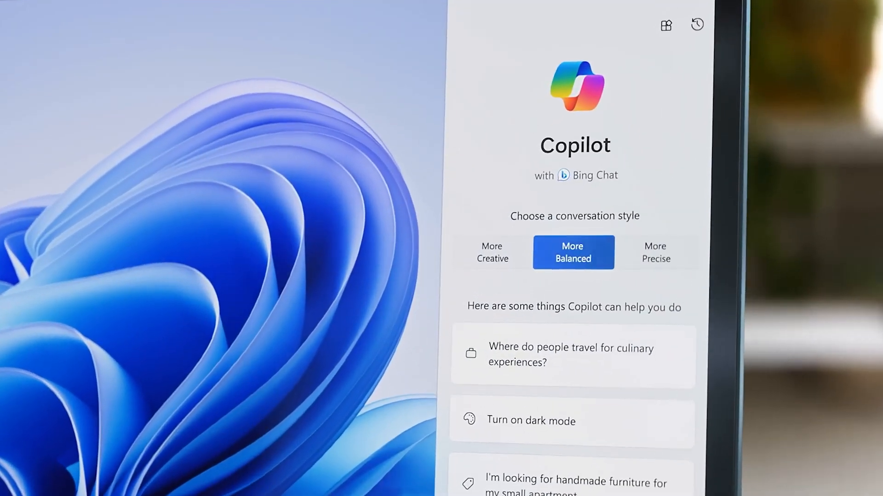
type("Create an image of a daisy riding a scooter.")
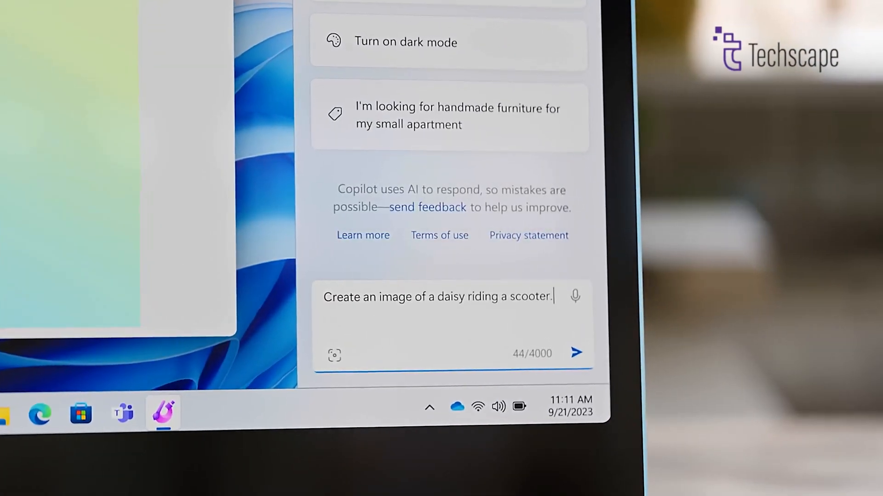